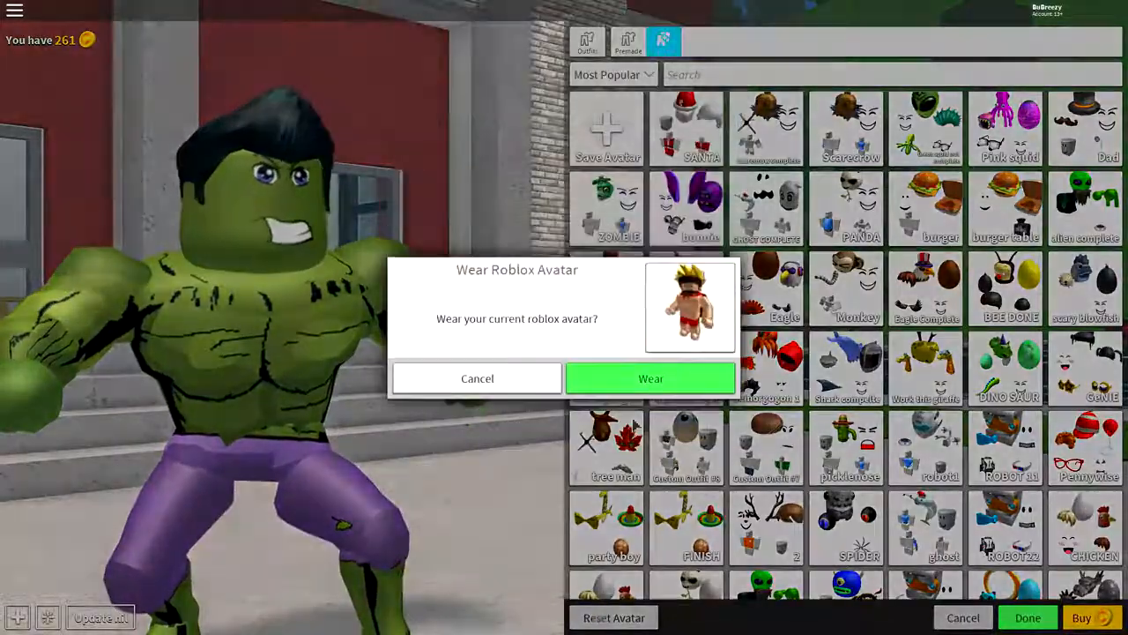
- Wear the current Roblox avatar, a blocky figure in orange shirt and red shorts
left_click(650, 377)
type("supr")
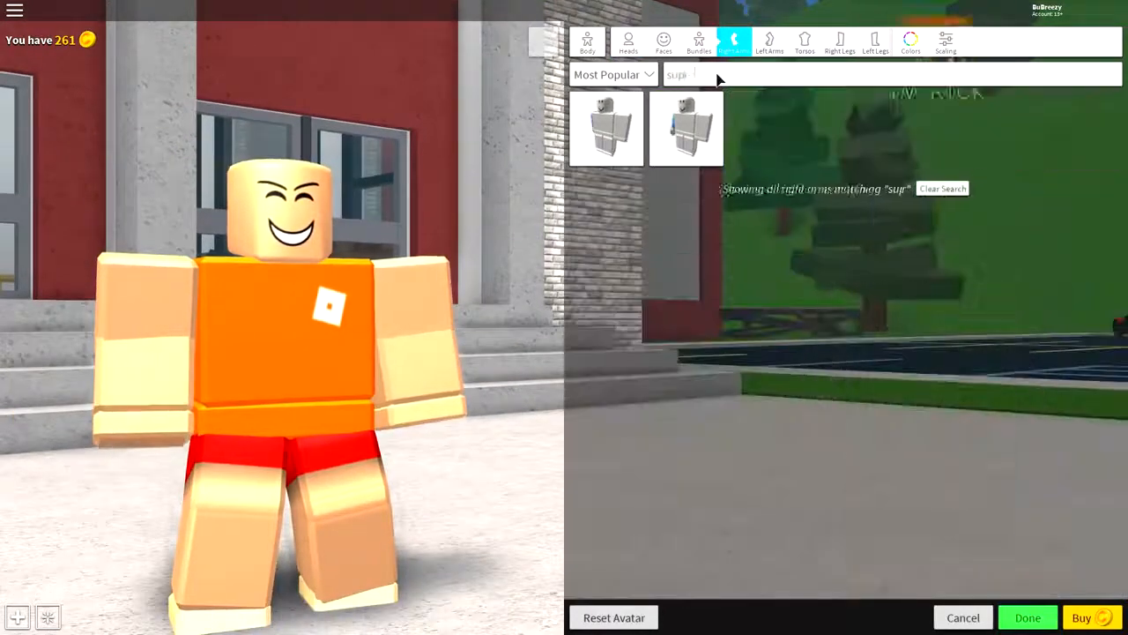
- Equip the Superhero right arm and the muscular Superhero torso
left_click(606, 127)
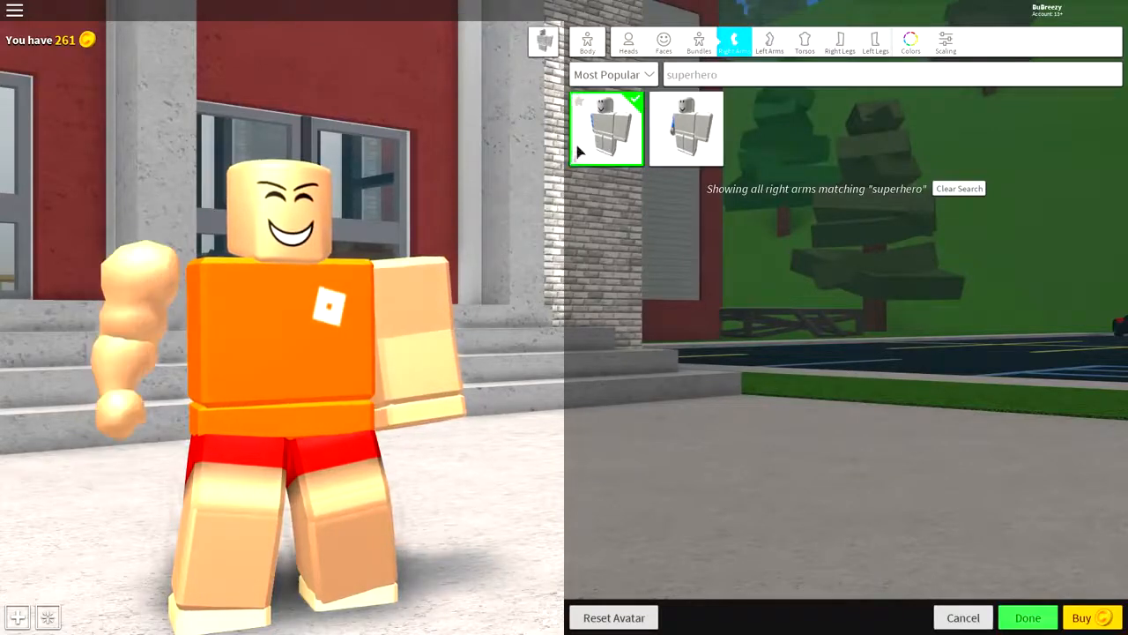
left_click(607, 127)
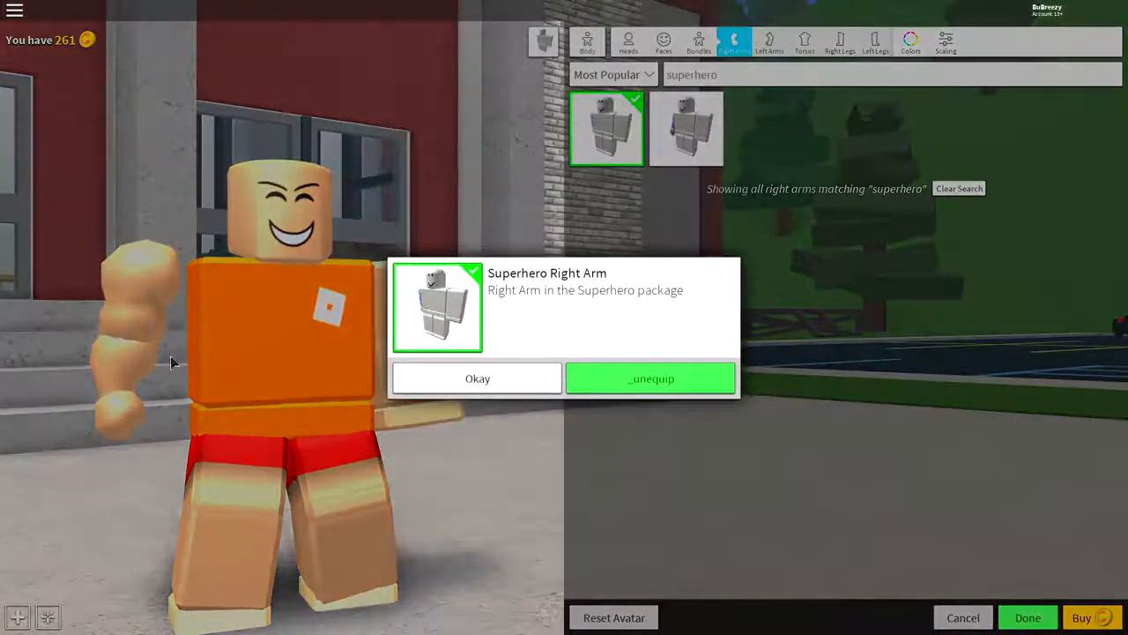
left_click(476, 377)
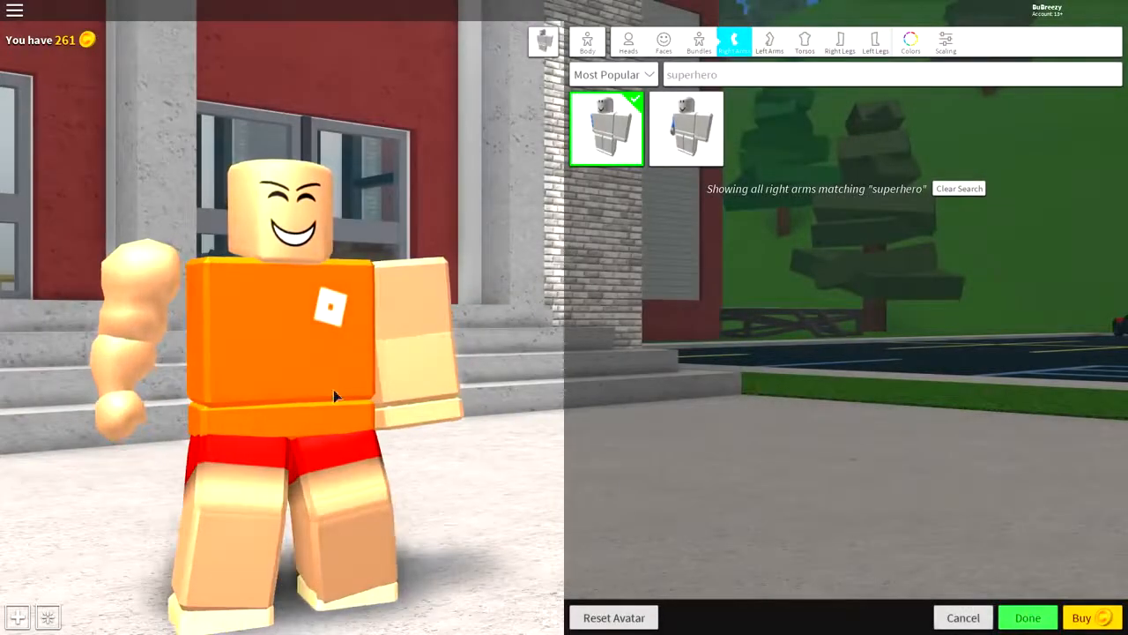
left_click(804, 42)
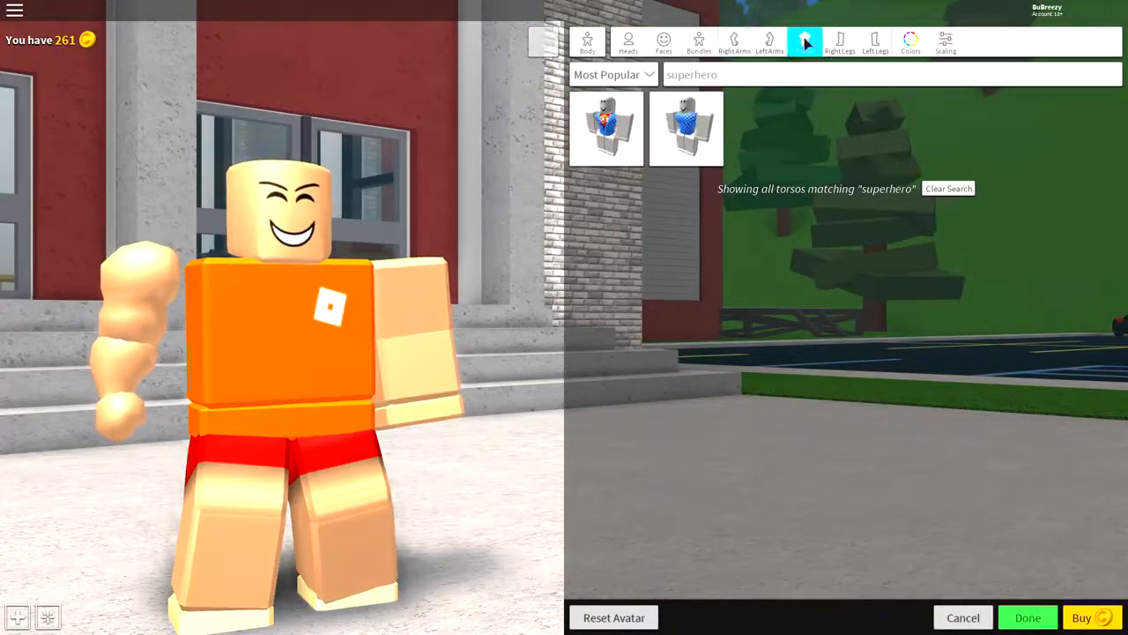
left_click(686, 127)
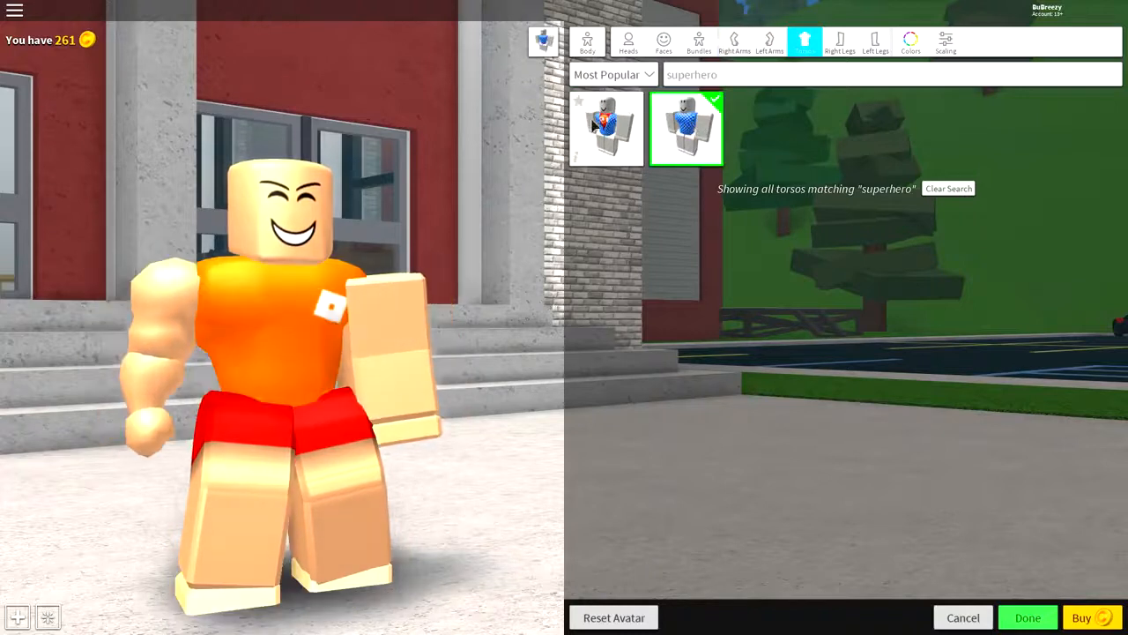
- Equip the Superhero left arm and the matching Superhero legs
left_click(769, 42)
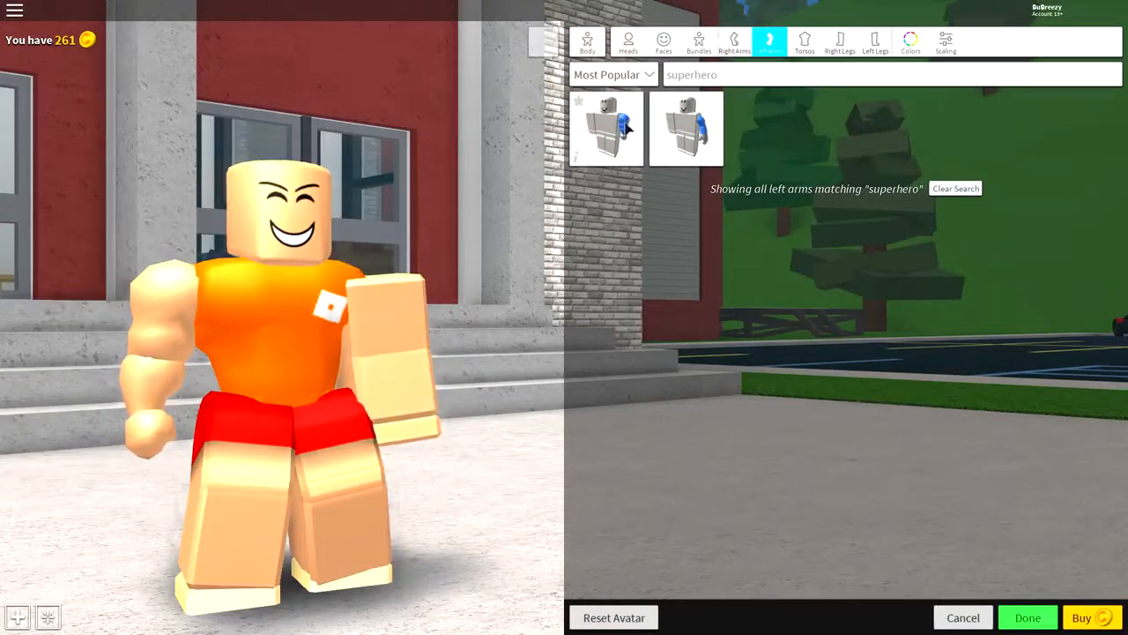
left_click(607, 127)
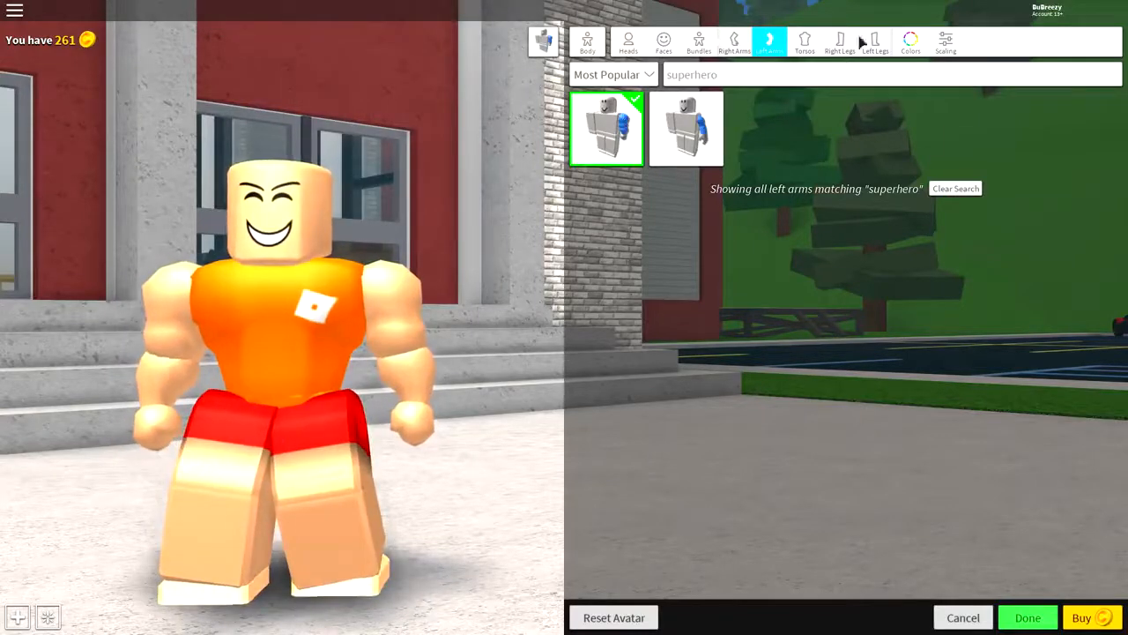
left_click(839, 43)
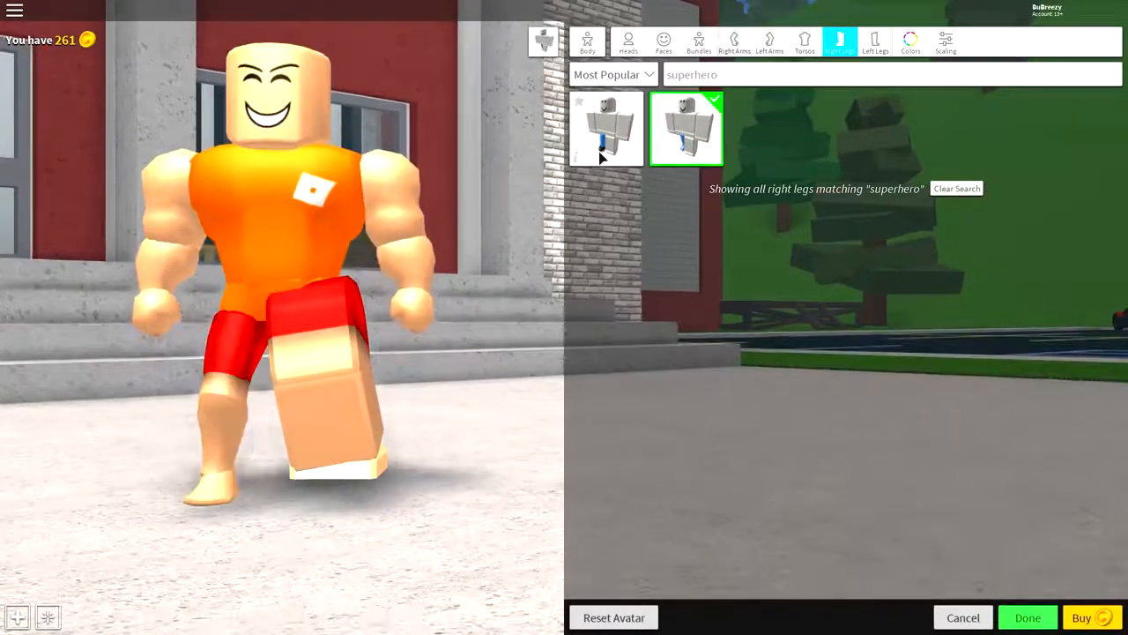
mouse_move(394, 386)
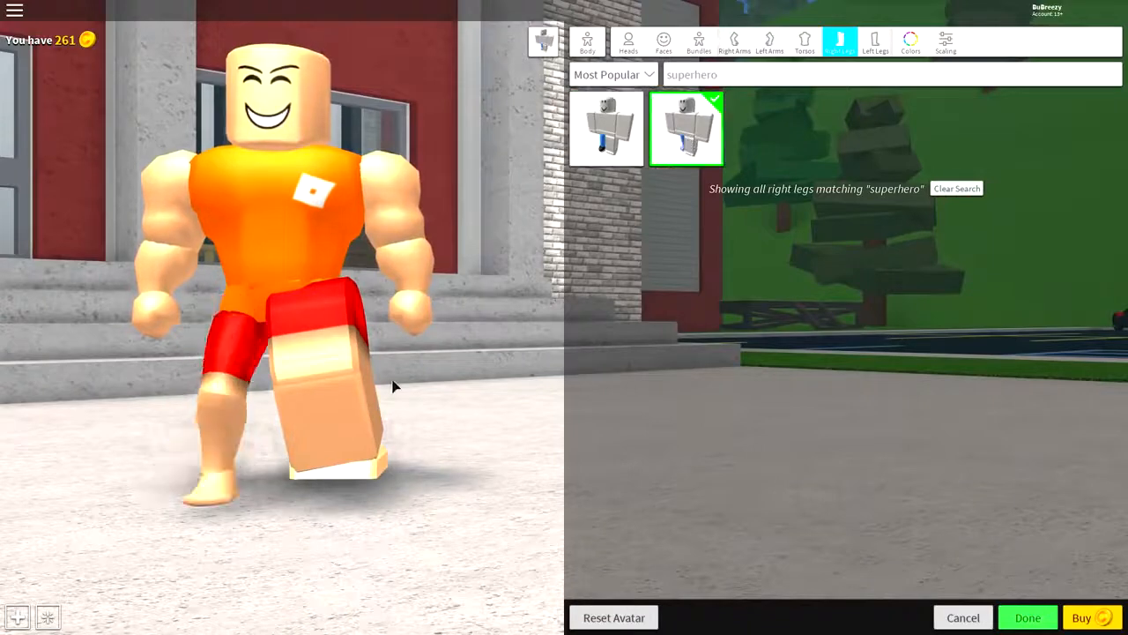
left_click(874, 43)
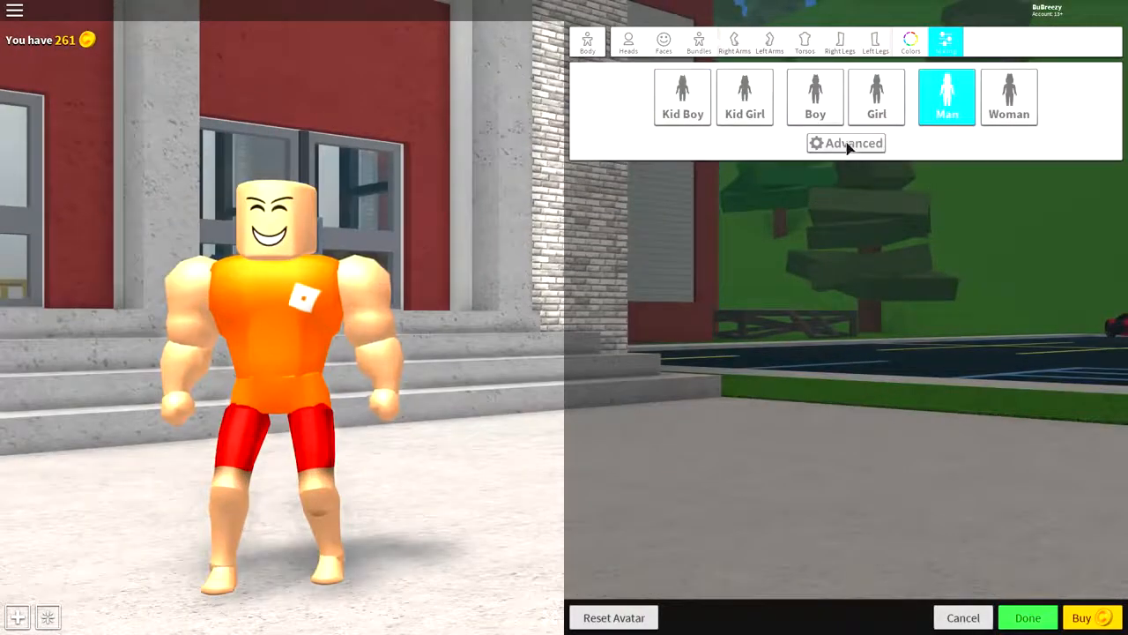
- In advanced scaling, push the Man build's height and width sliders to maximum
left_click(846, 143)
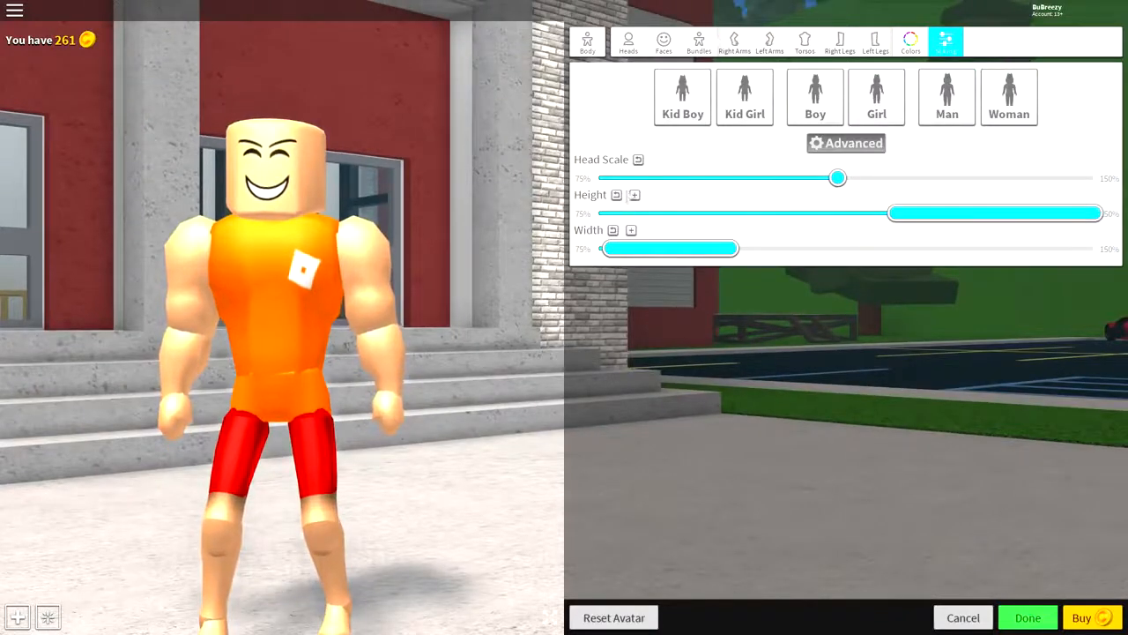
left_click(635, 193)
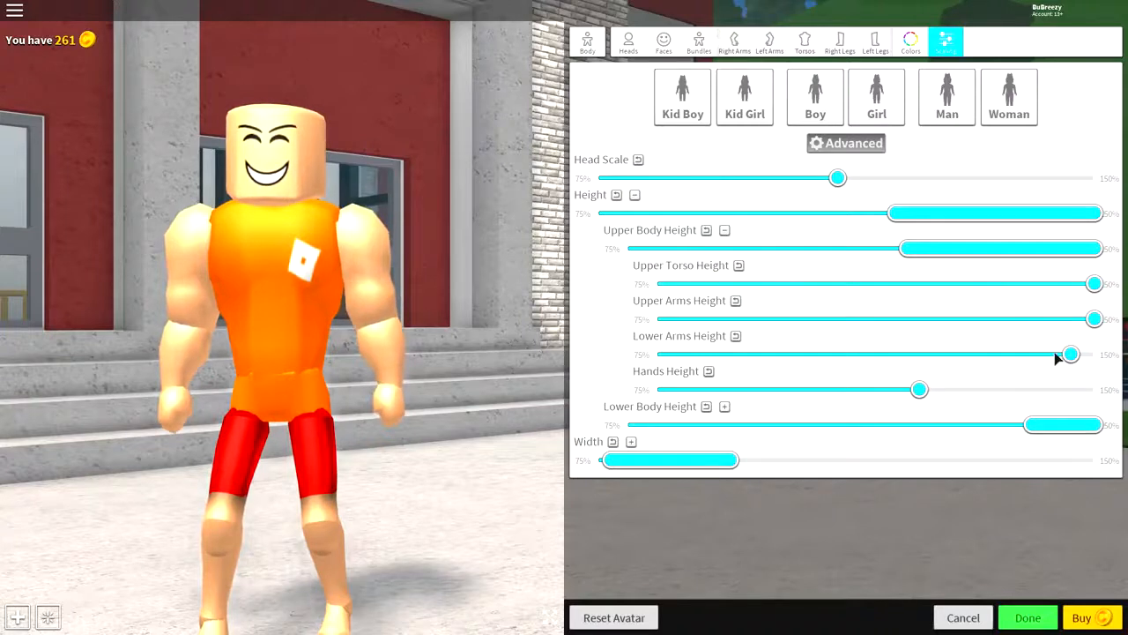
left_click(724, 230)
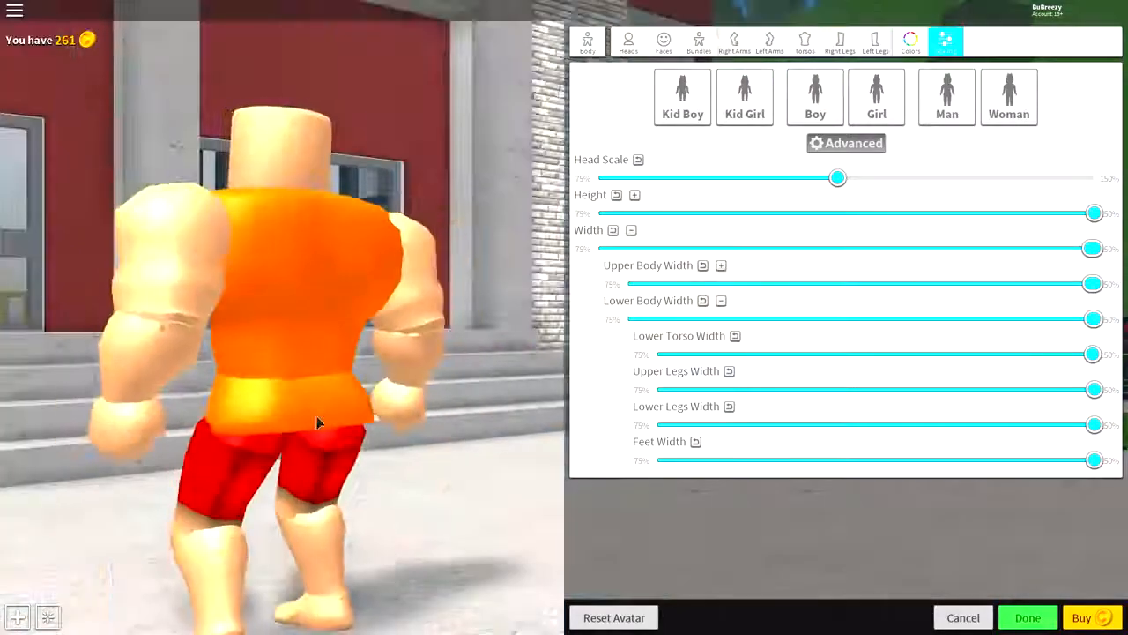
left_click(631, 230)
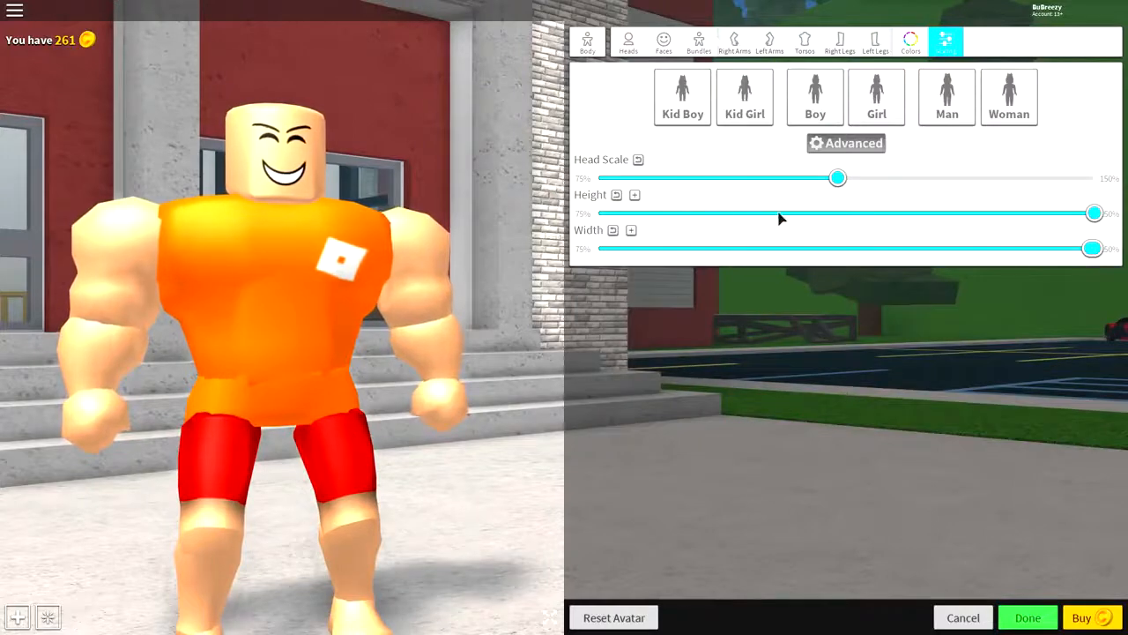
left_click_drag(837, 176, 931, 177)
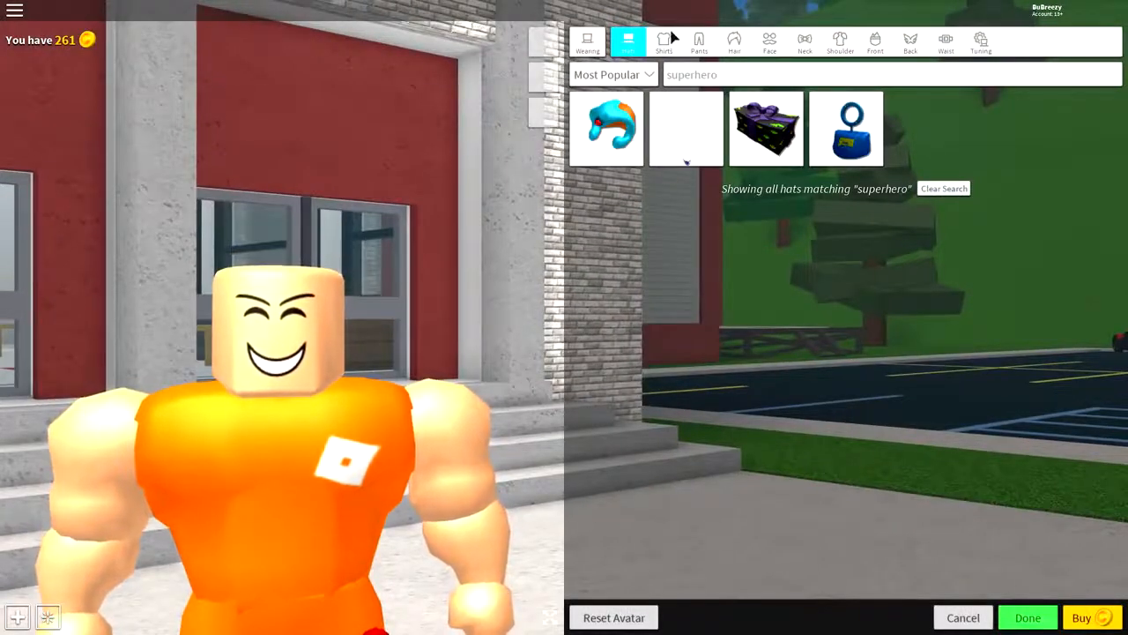
- Wear the custom green Hulk muscle shirt entered by its item ID
left_click(663, 42)
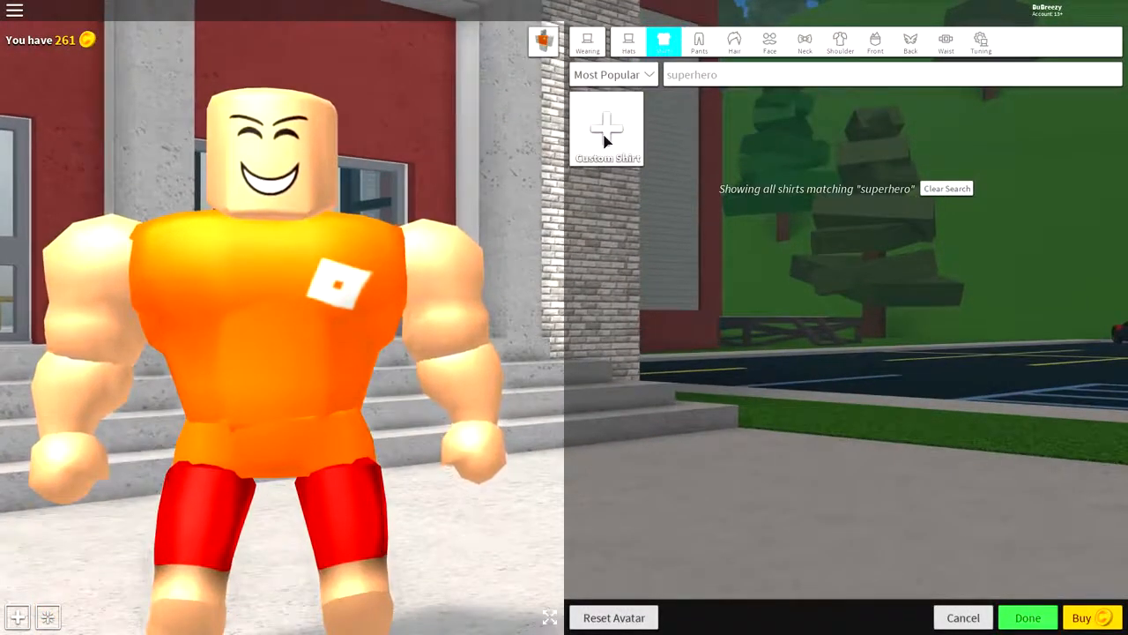
left_click(607, 127)
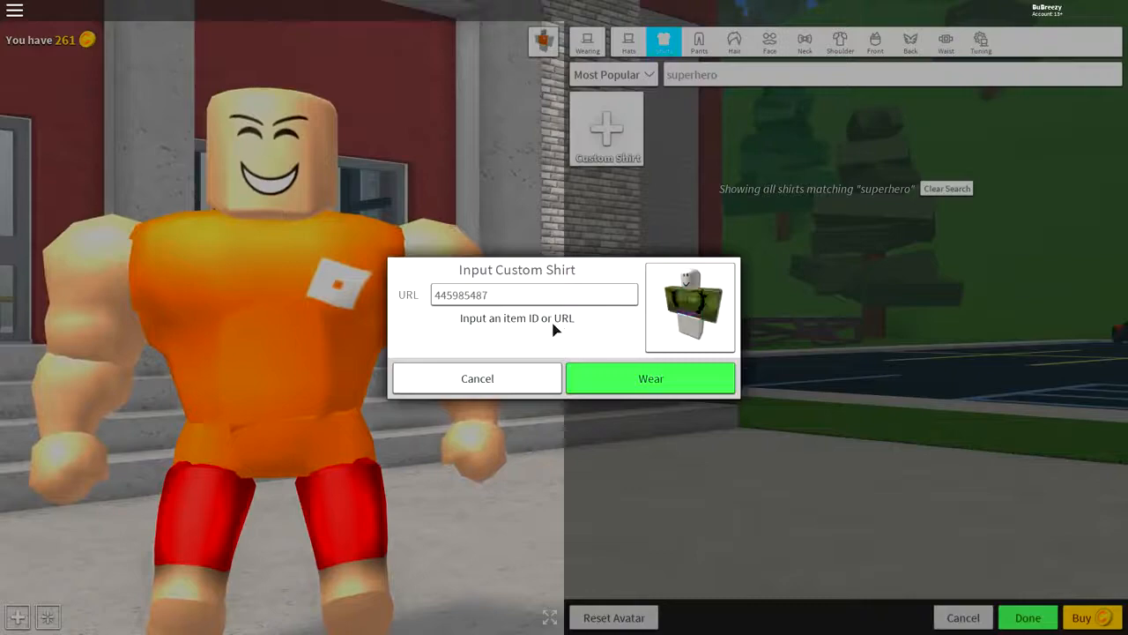
left_click(650, 377)
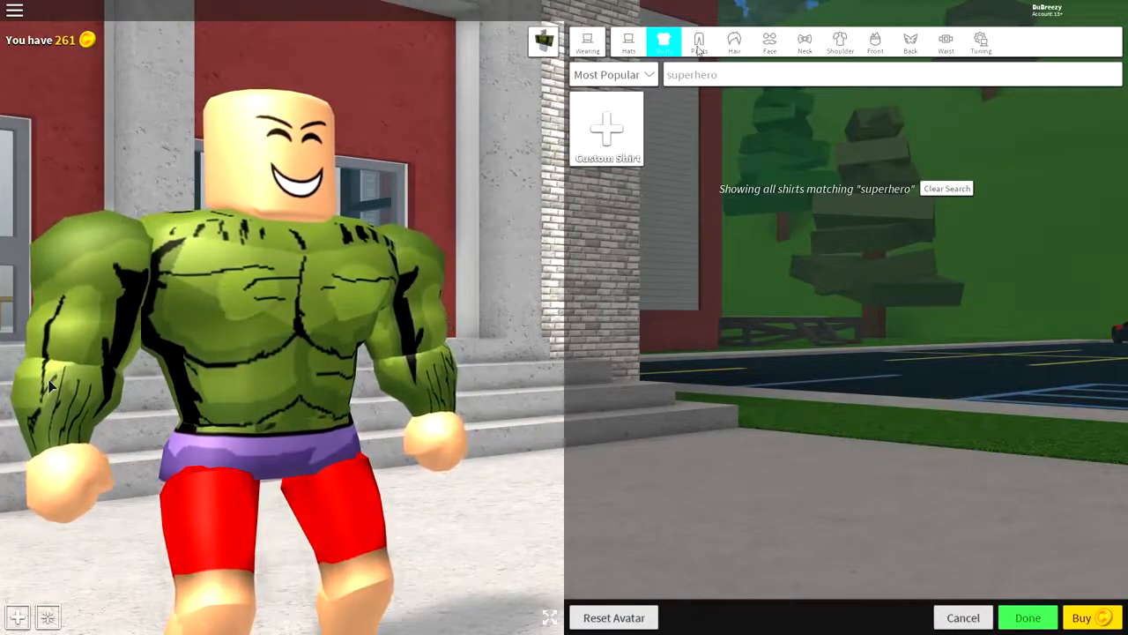
- Wear the custom Hulk pants with purple shorts and green lower legs by item ID
left_click(698, 43)
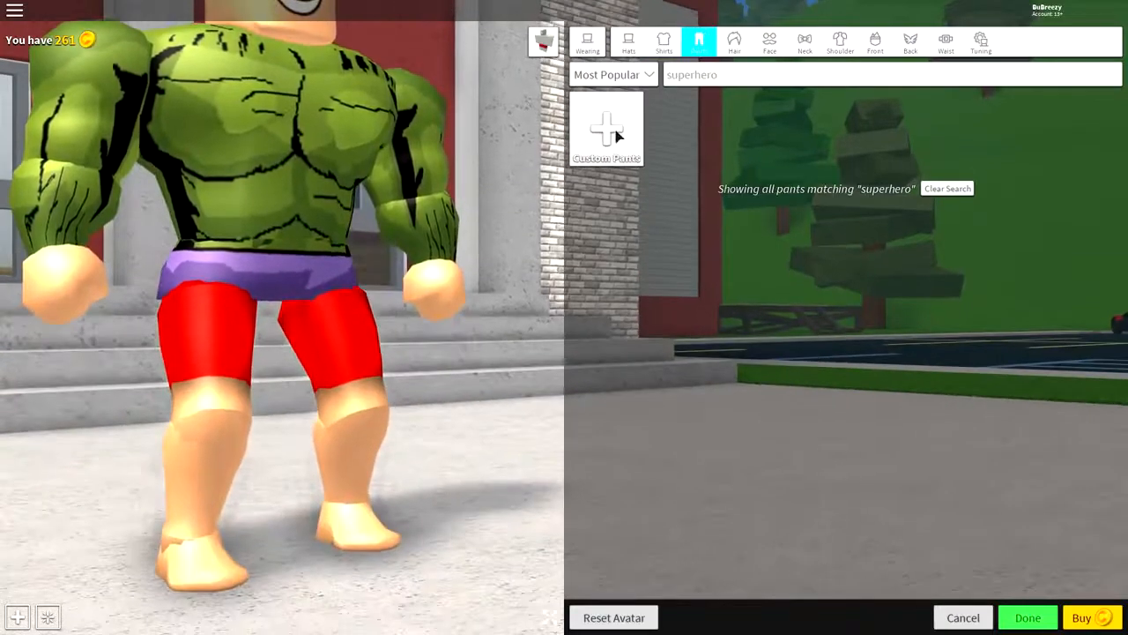
left_click(947, 187)
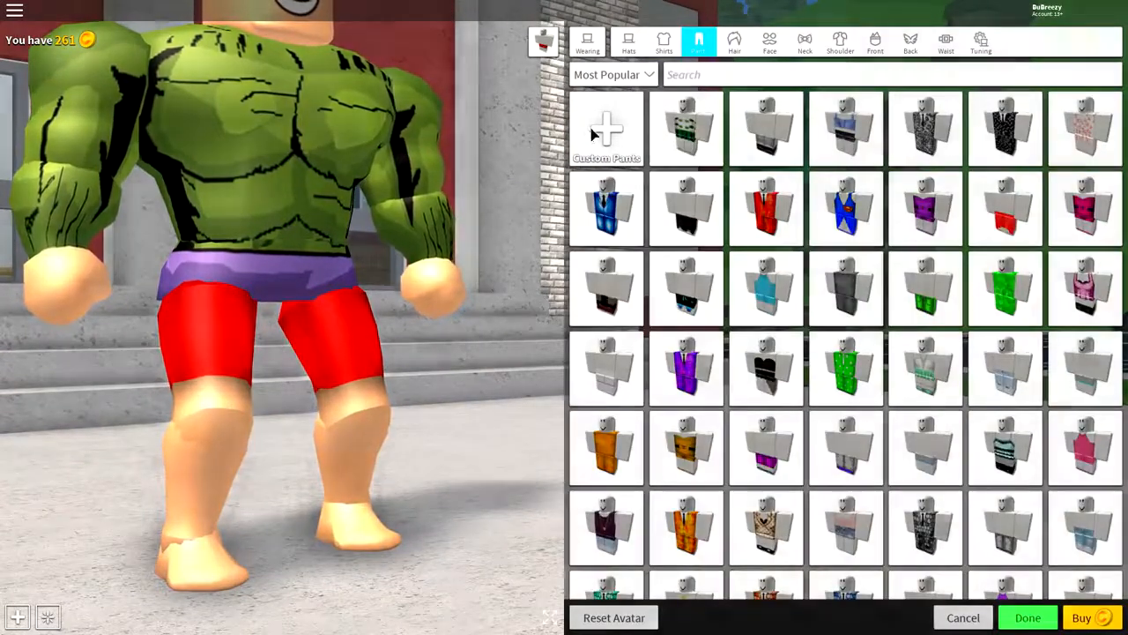
left_click(607, 131)
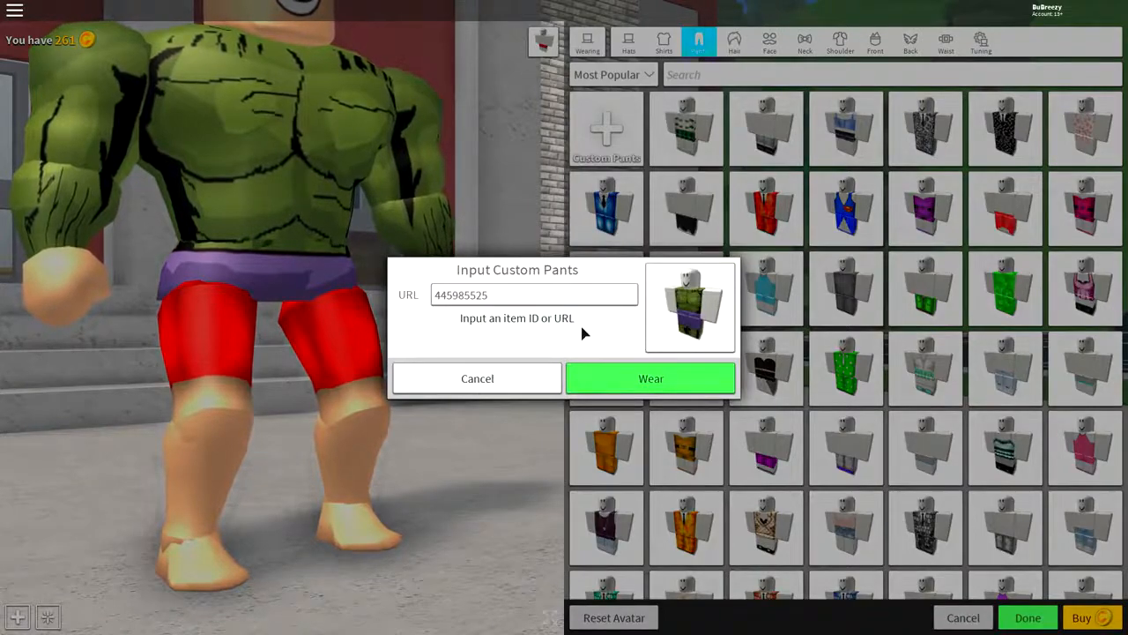
left_click(650, 377)
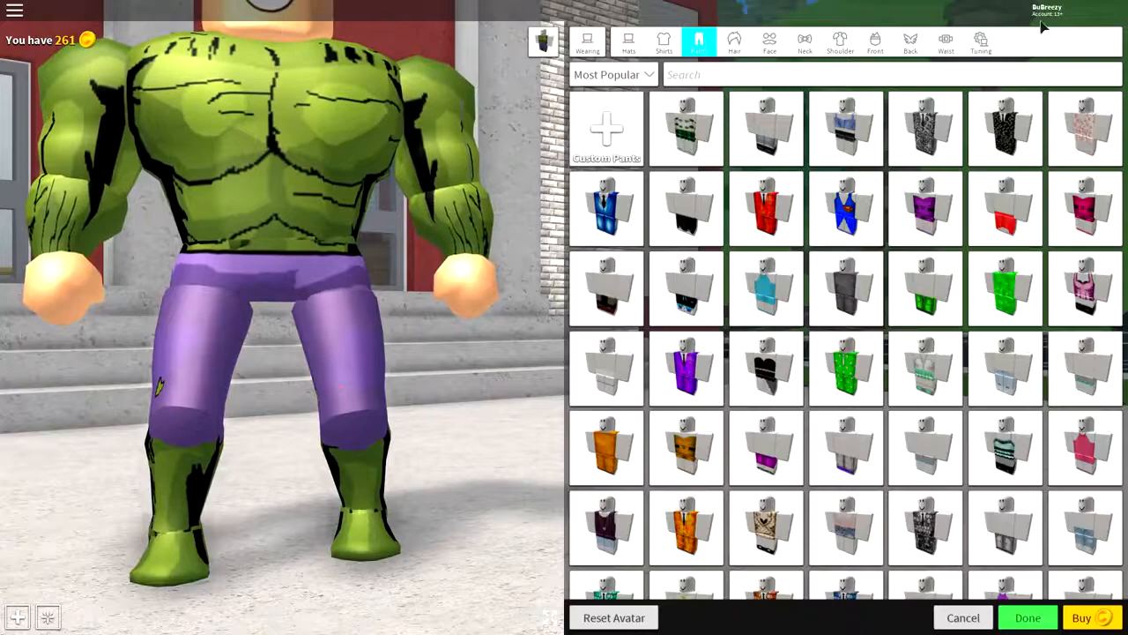
- Set the skin tone to green from the full colour wheel so head and hands match the torso
left_click(587, 42)
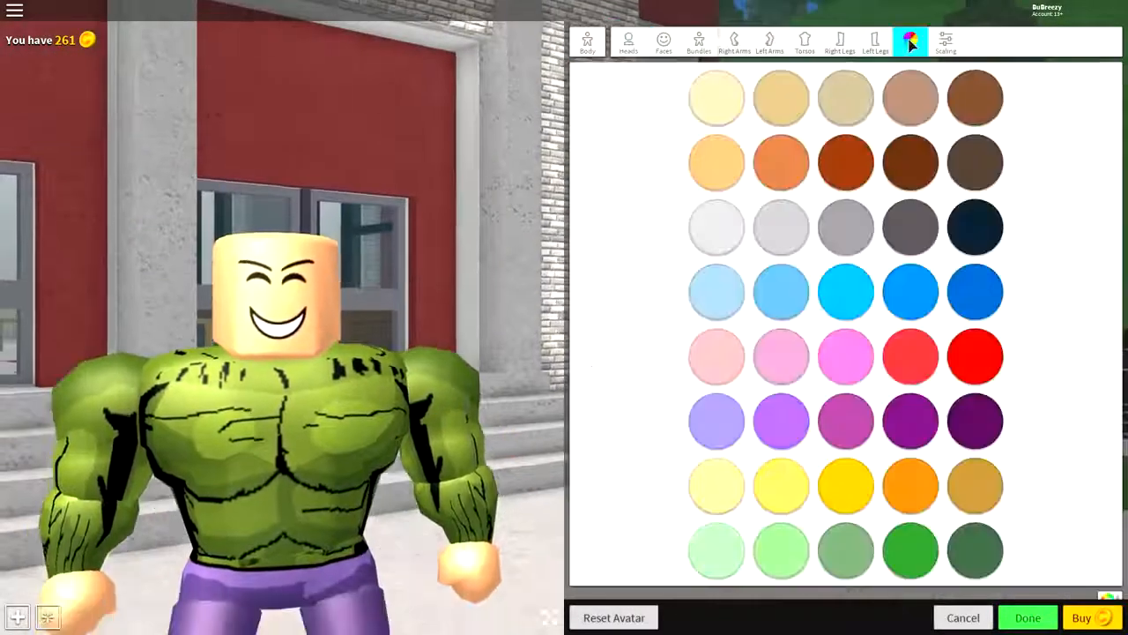
left_click(975, 536)
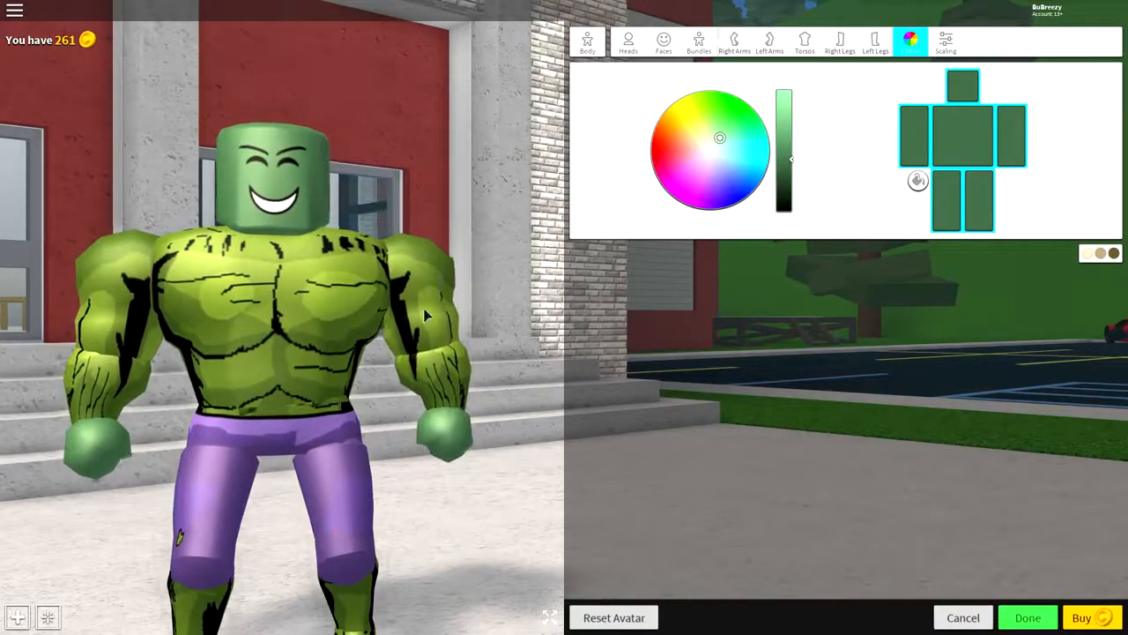
left_click(716, 131)
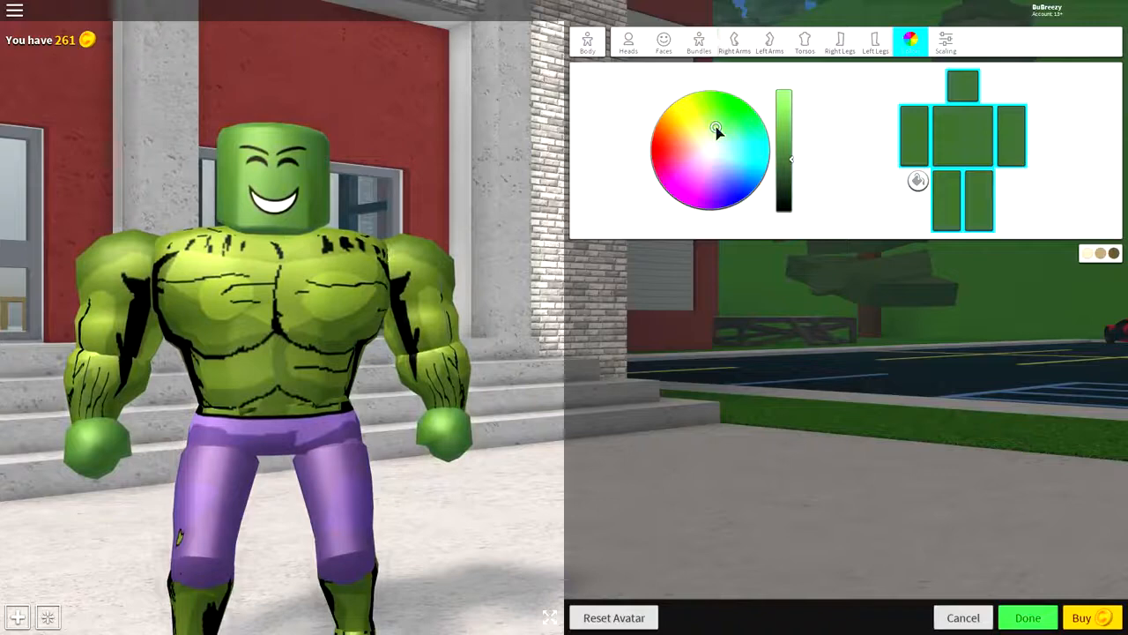
left_click(707, 131)
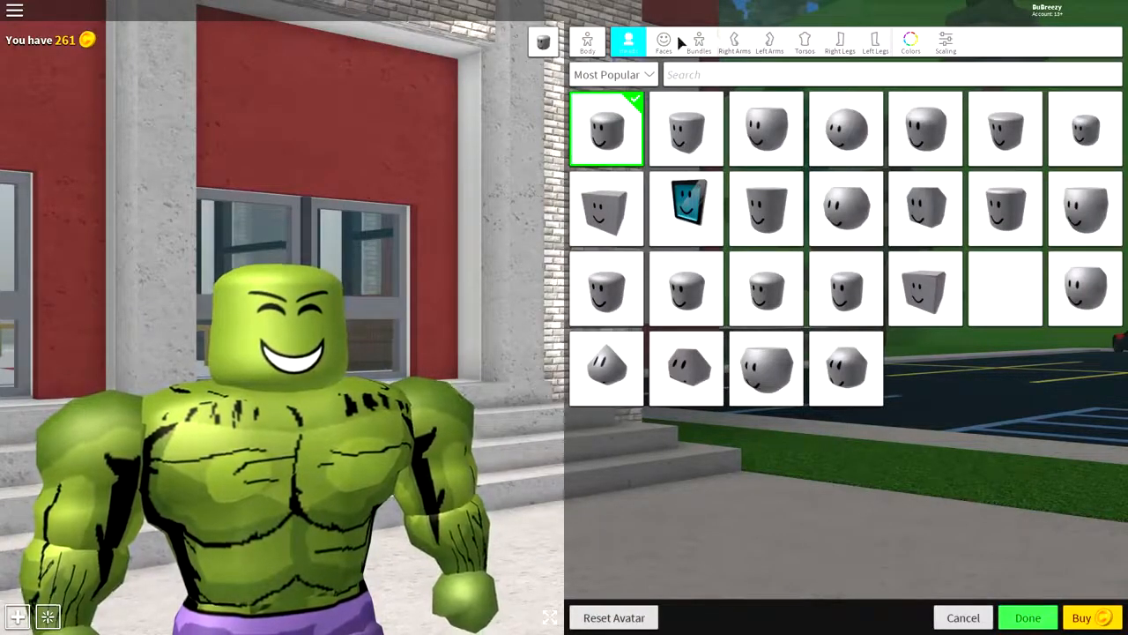
- Put on the angry Mildly Irritated Face with red eyes
left_click(663, 39)
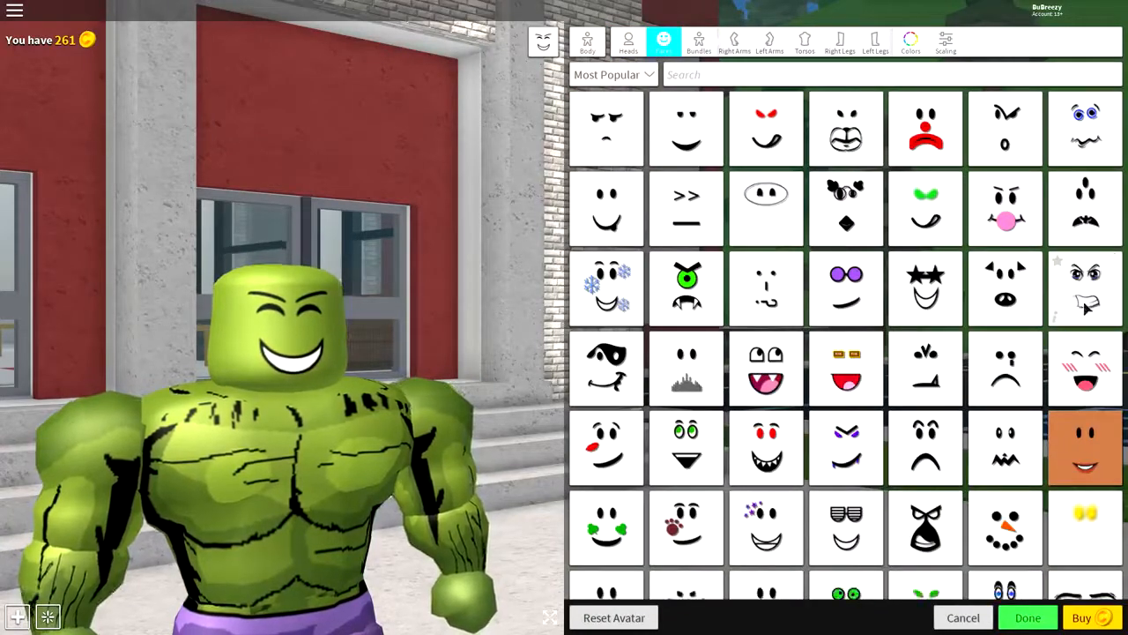
left_click(1084, 289)
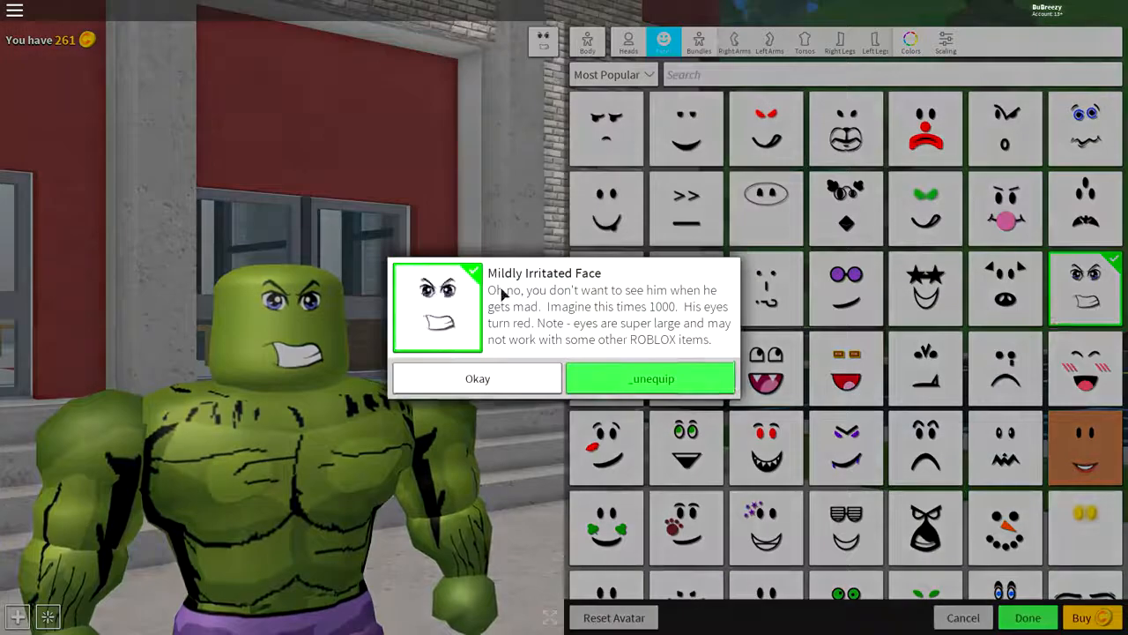
left_click(476, 377)
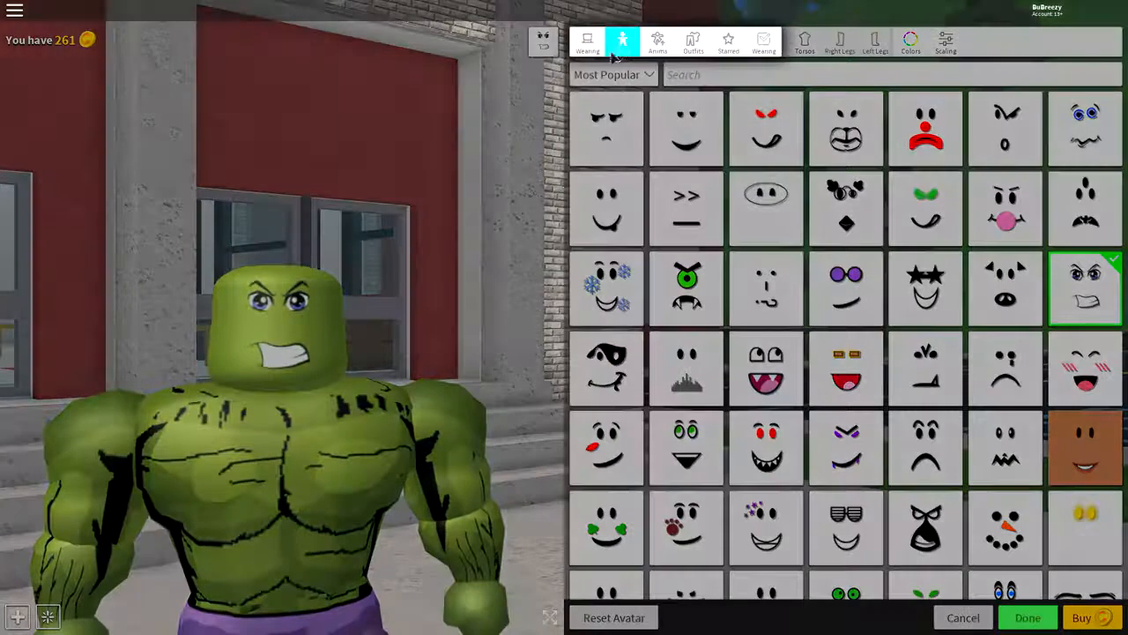
- Search hair for 'black' and wear two black hairstyles including the Black Faux Hawk
left_click(627, 43)
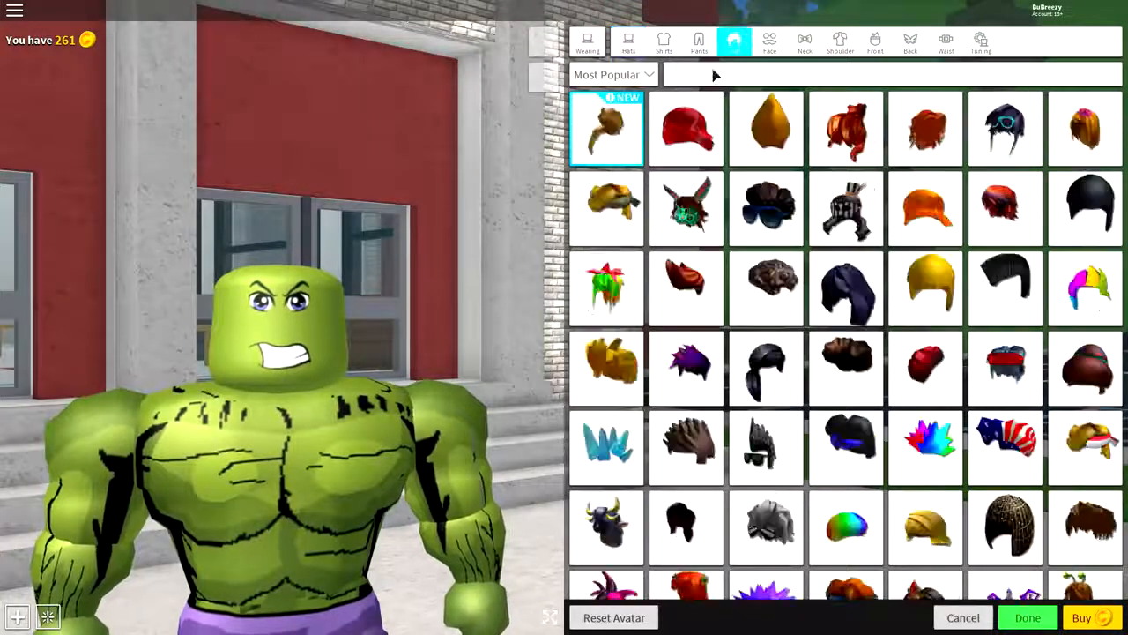
type("black")
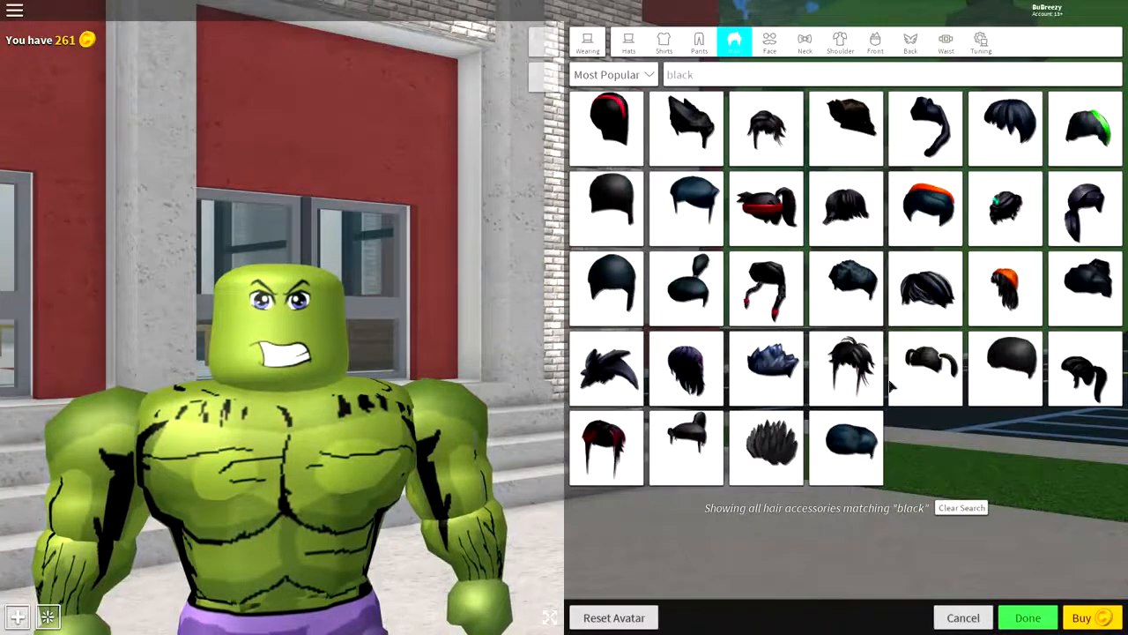
left_click(846, 447)
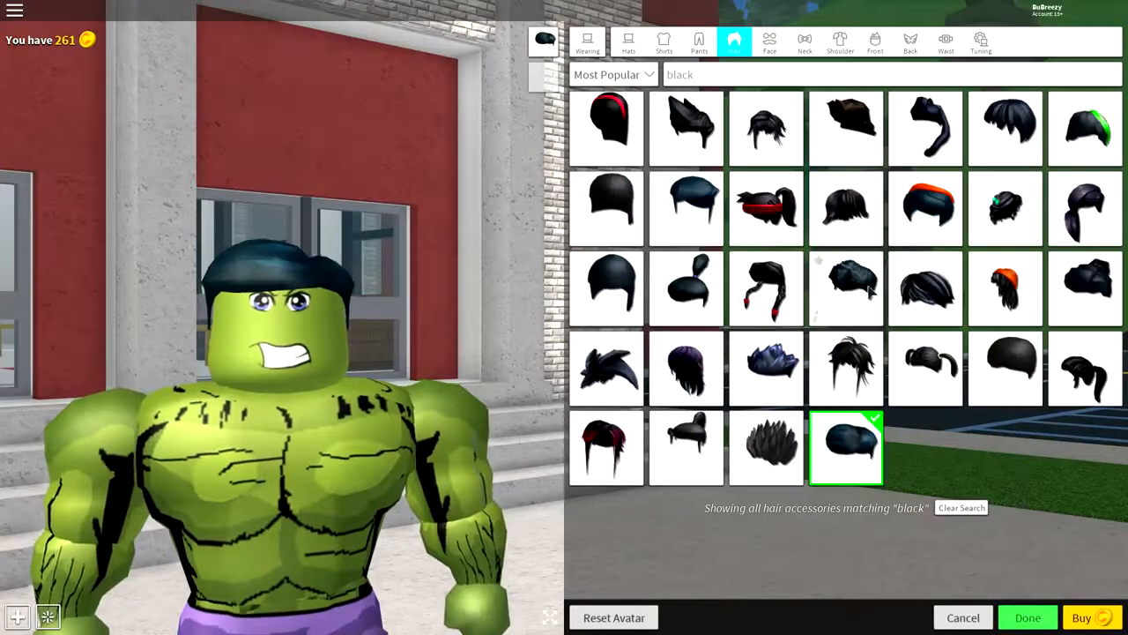
left_click(846, 287)
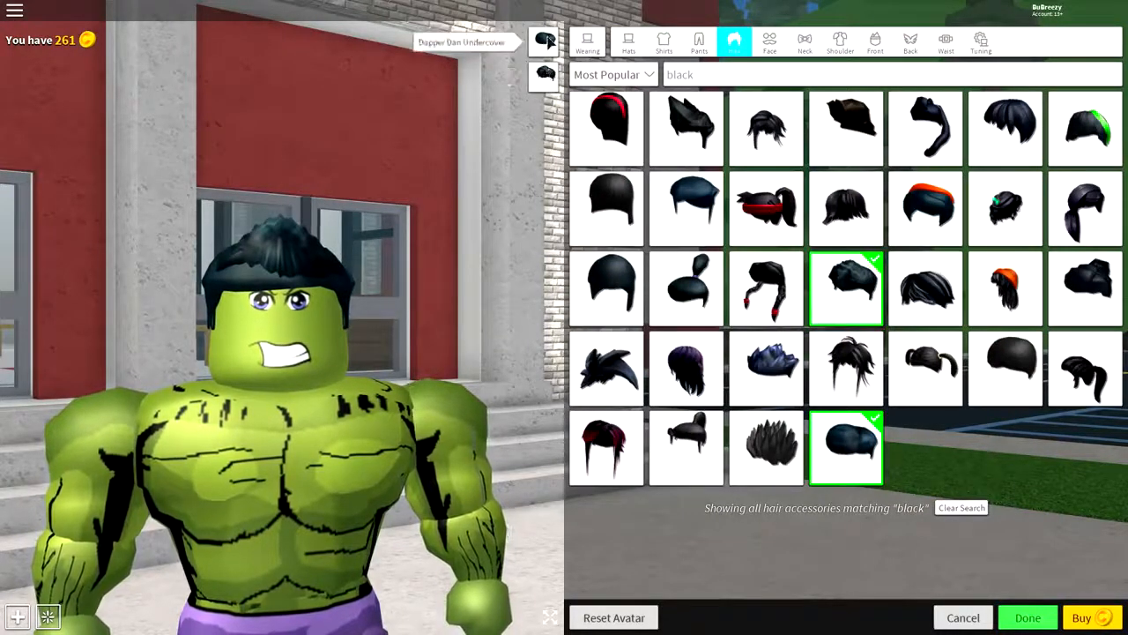
left_click(846, 286)
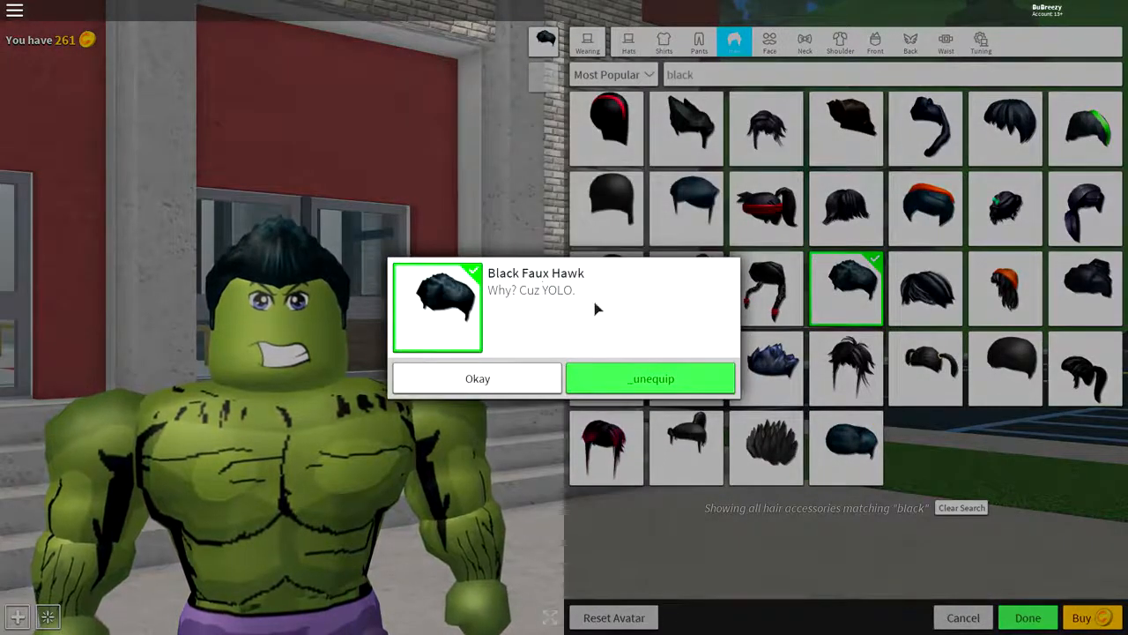
left_click(476, 378)
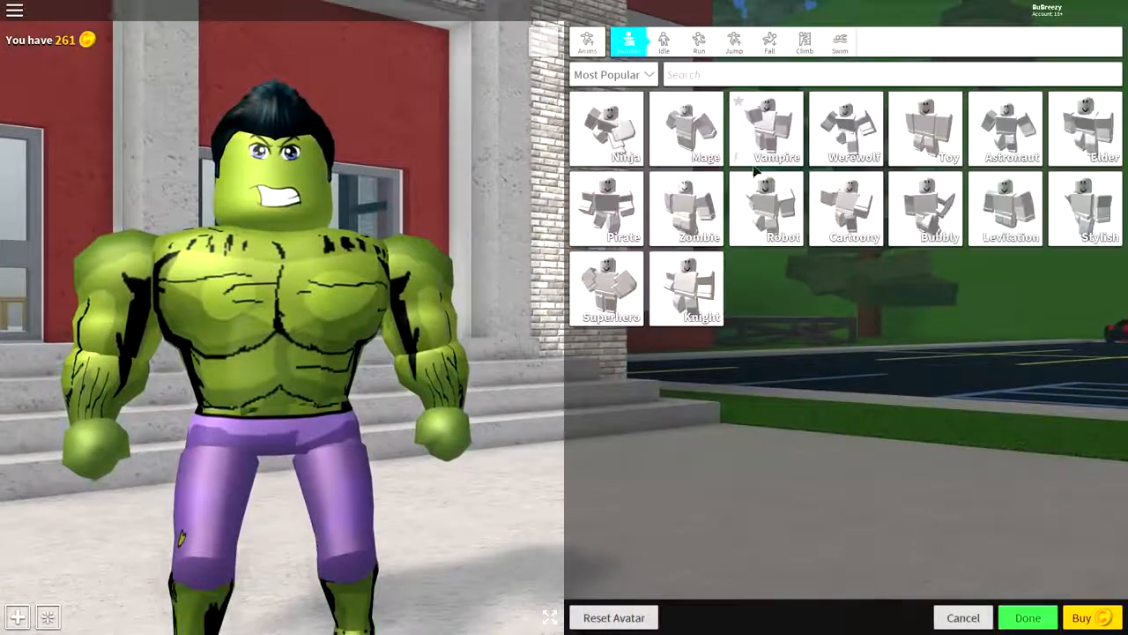
- Equip Werewolf and Superhero movement animations, then finish and return to the game
left_click(846, 127)
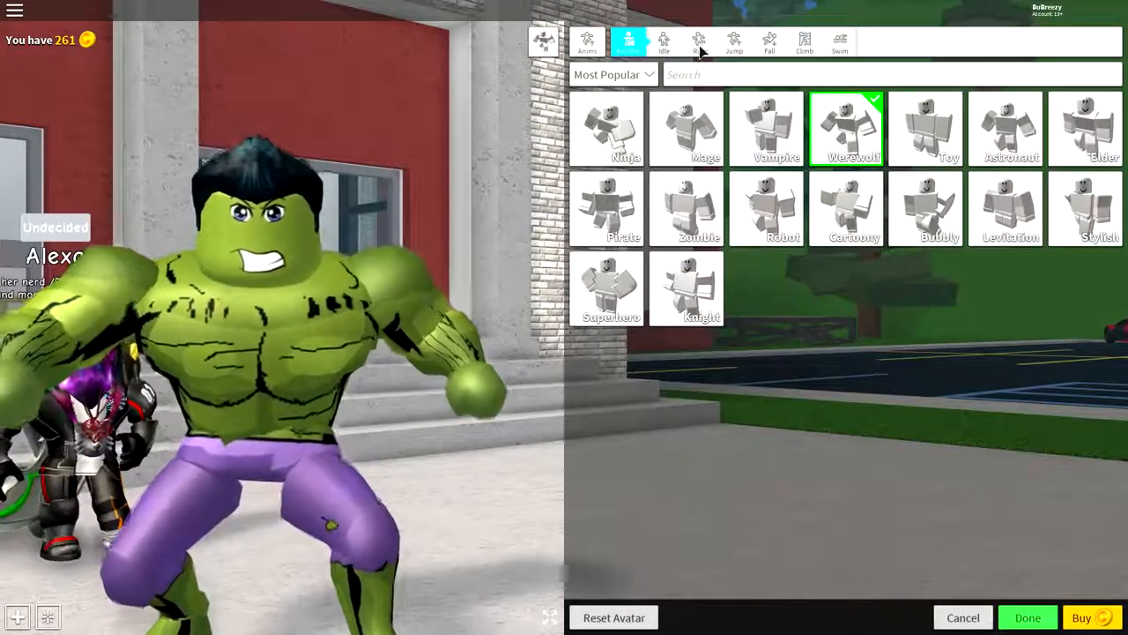
left_click(1028, 617)
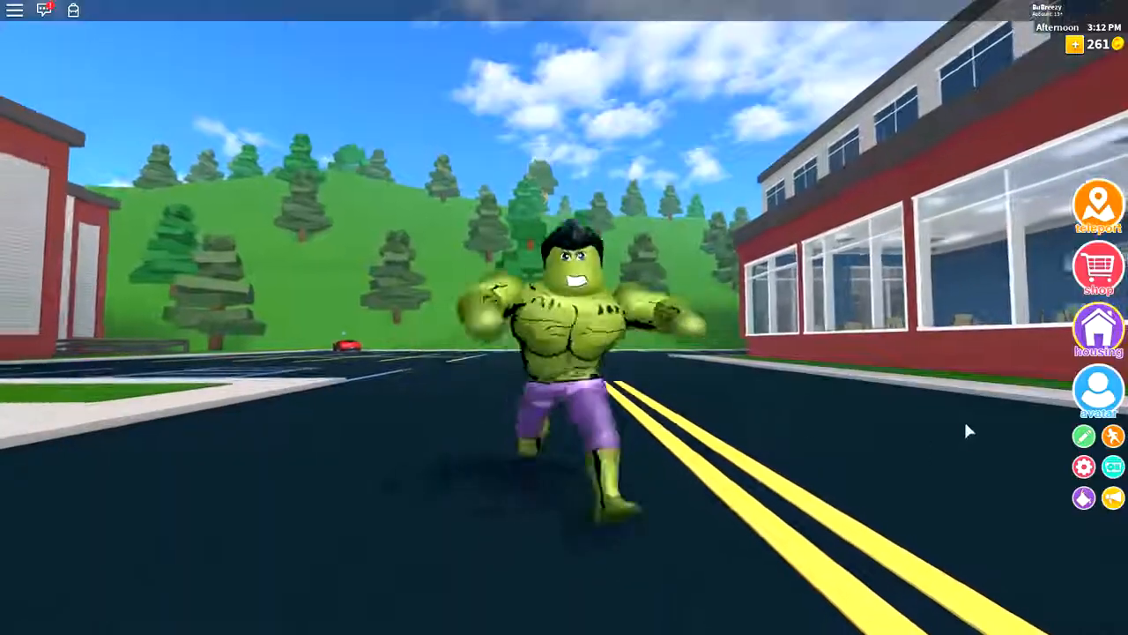
left_click(1097, 388)
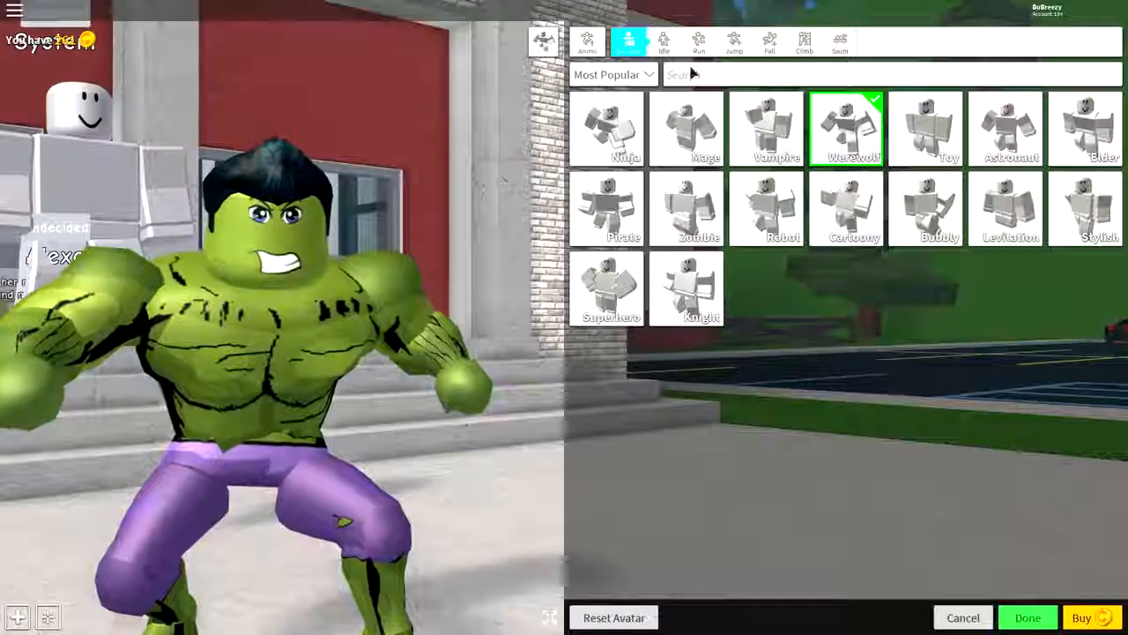
left_click(698, 42)
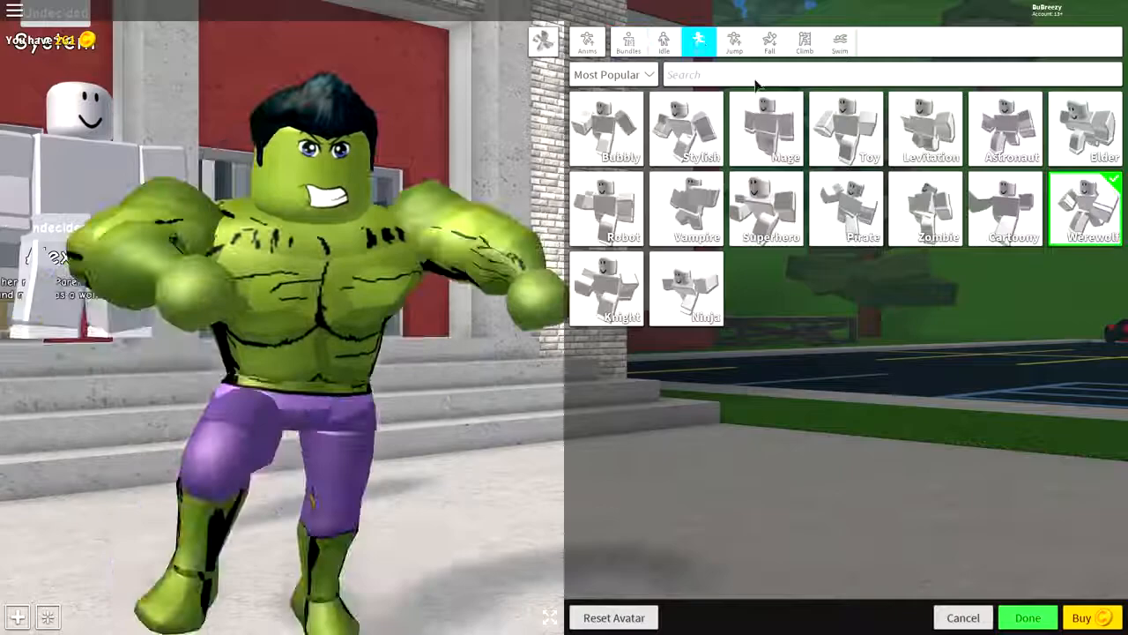
left_click(765, 208)
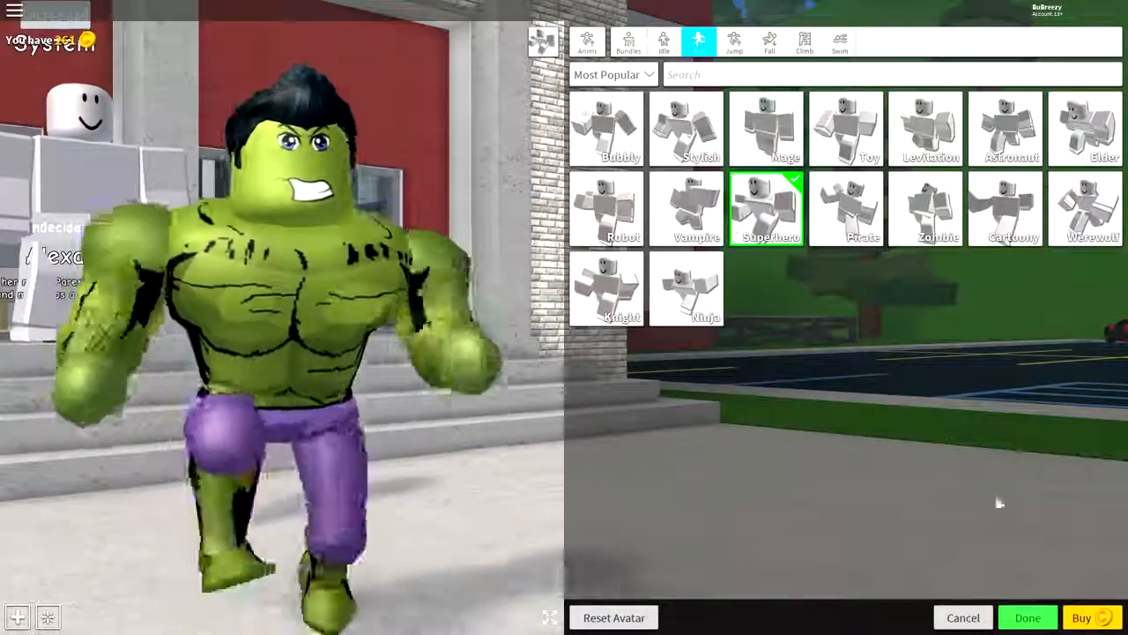
left_click(1028, 617)
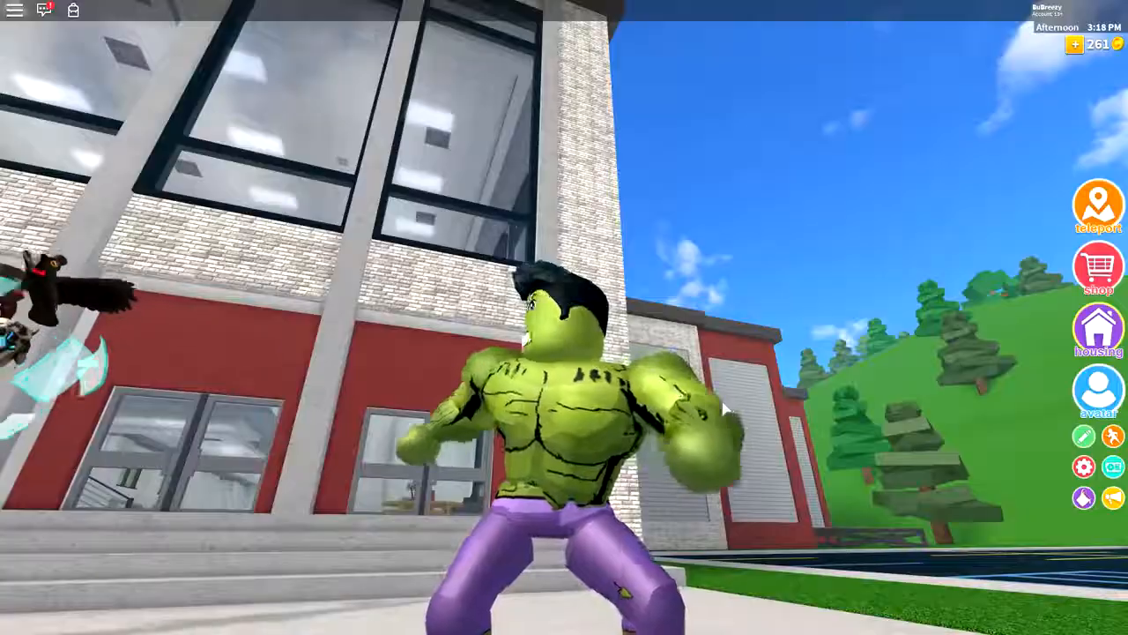